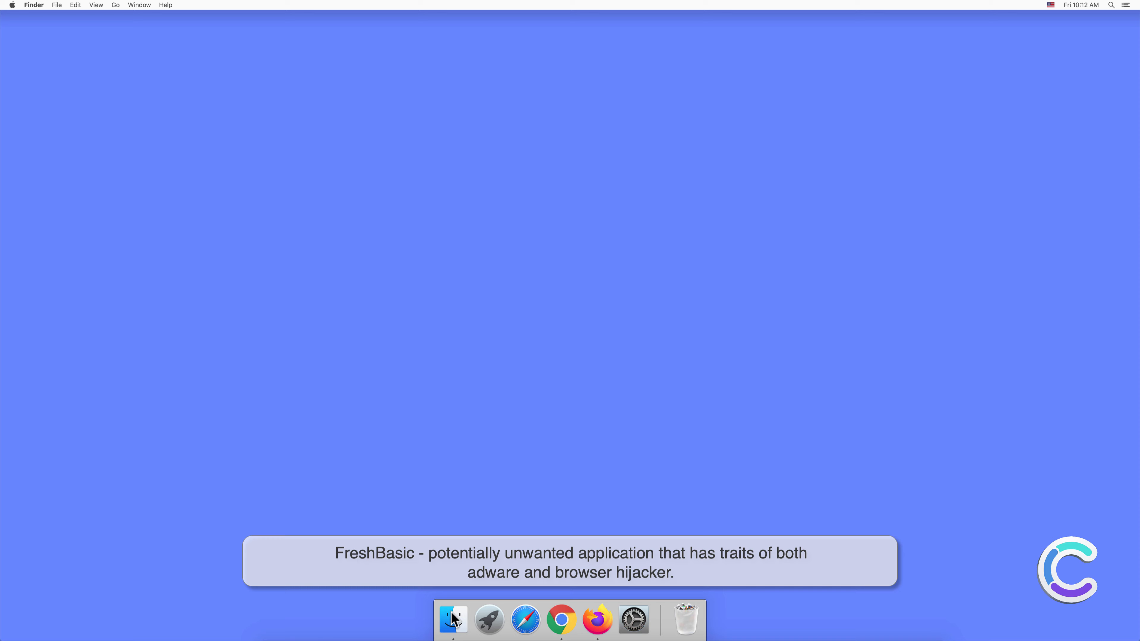
View the Applications folder in Finder, noting FreshBasic among the installed apps, then close it.
{"action": "left_click", "coordinate": [451, 620]}
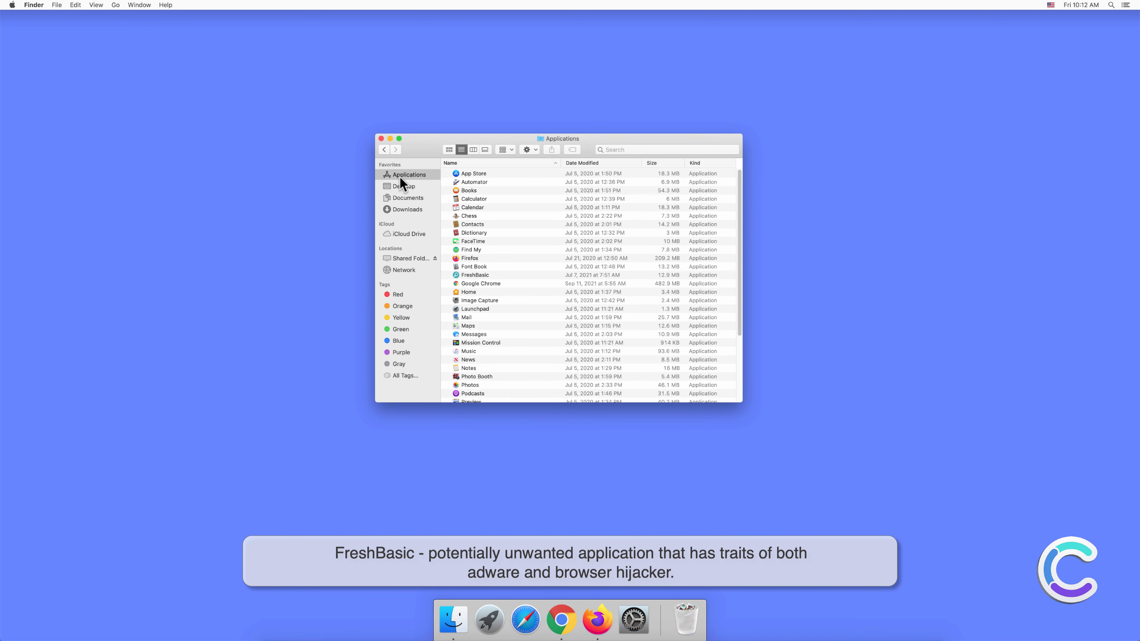
{"action": "mouse_move", "coordinate": [468, 282]}
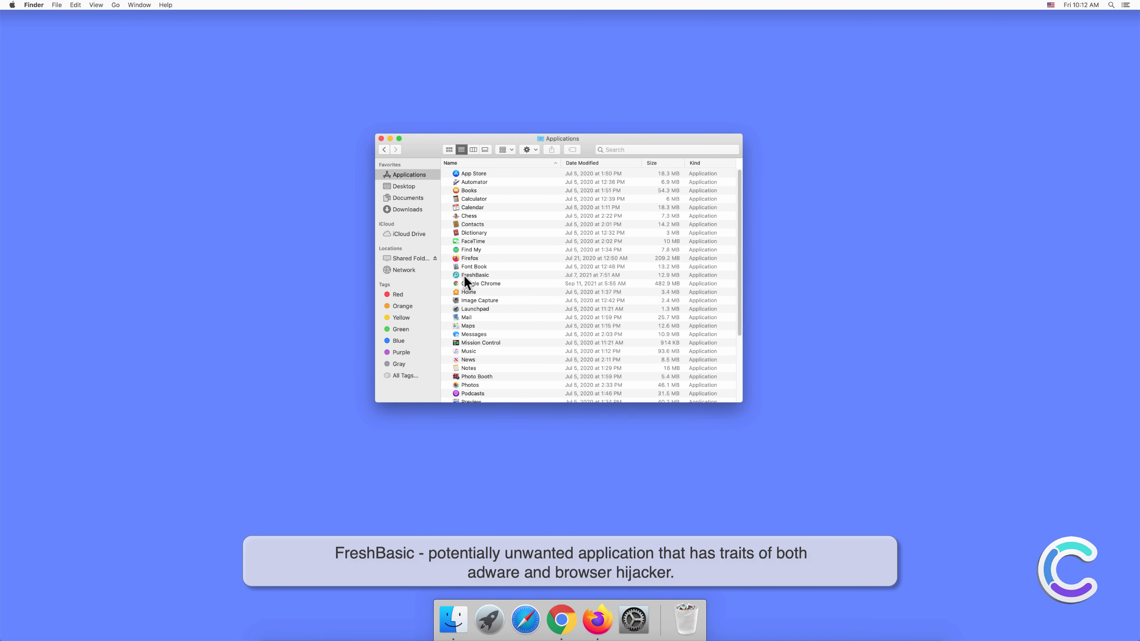
{"action": "mouse_move", "coordinate": [486, 273]}
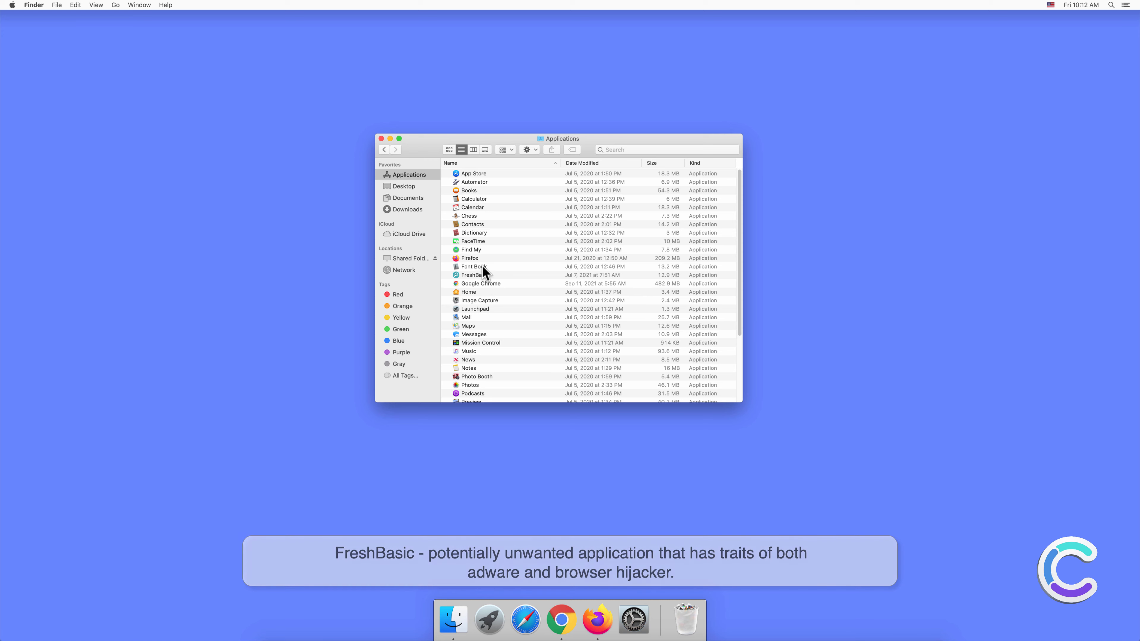
{"action": "left_click", "coordinate": [381, 139]}
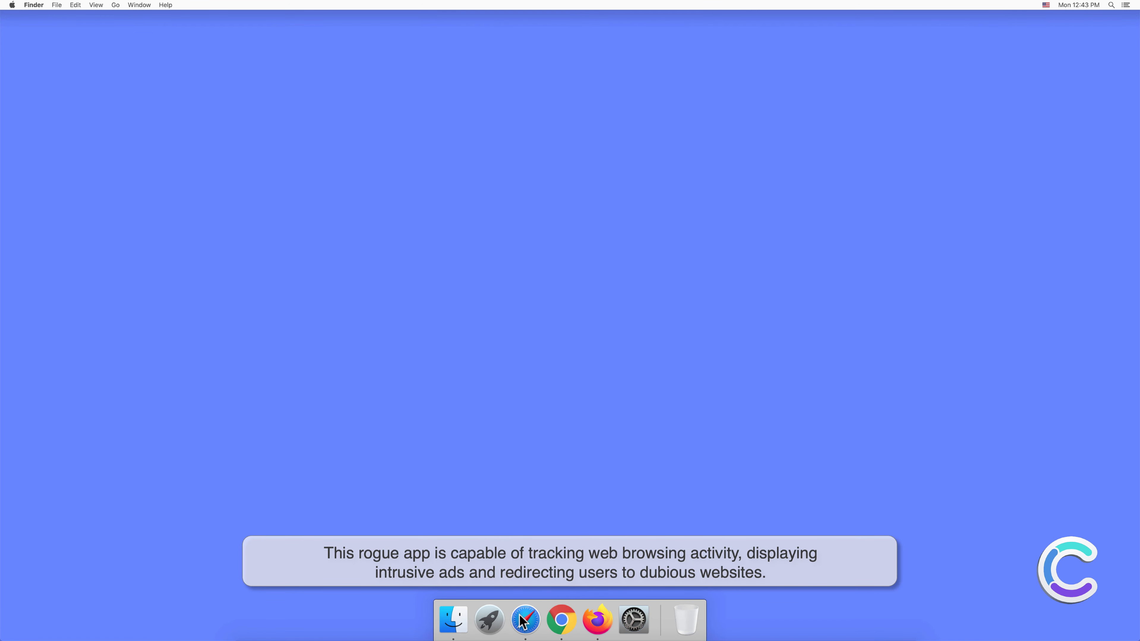
Launch Safari and review its Extensions preferences, where FreshBasic has full webpage access.
{"action": "left_click", "coordinate": [524, 621]}
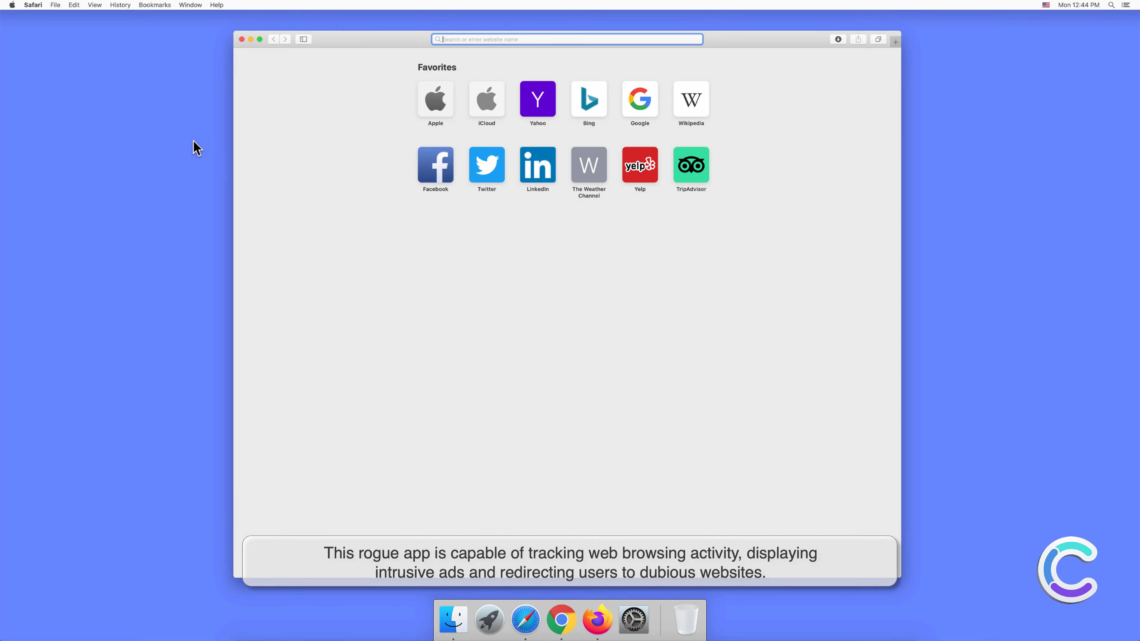
{"action": "left_click", "coordinate": [33, 4]}
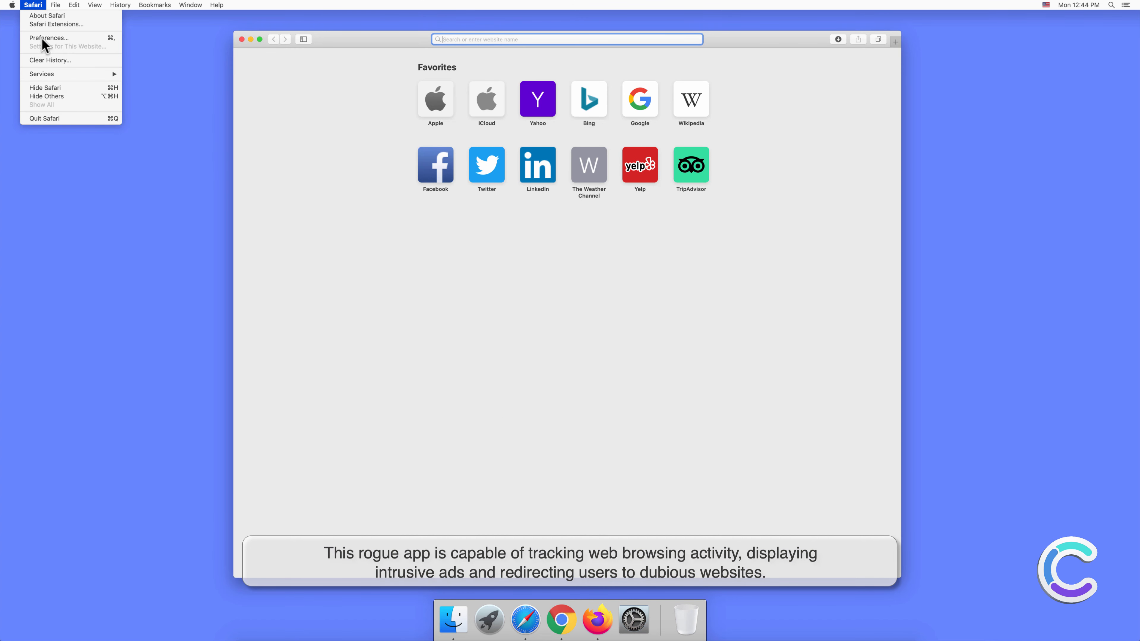
{"action": "left_click", "coordinate": [47, 38]}
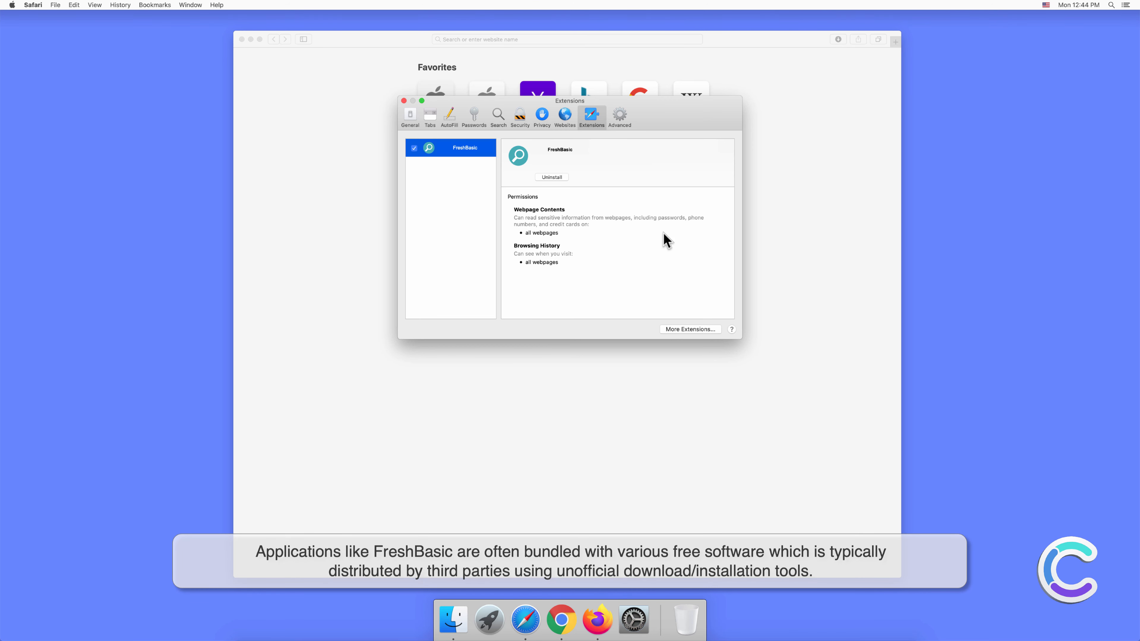
{"action": "mouse_move", "coordinate": [588, 175]}
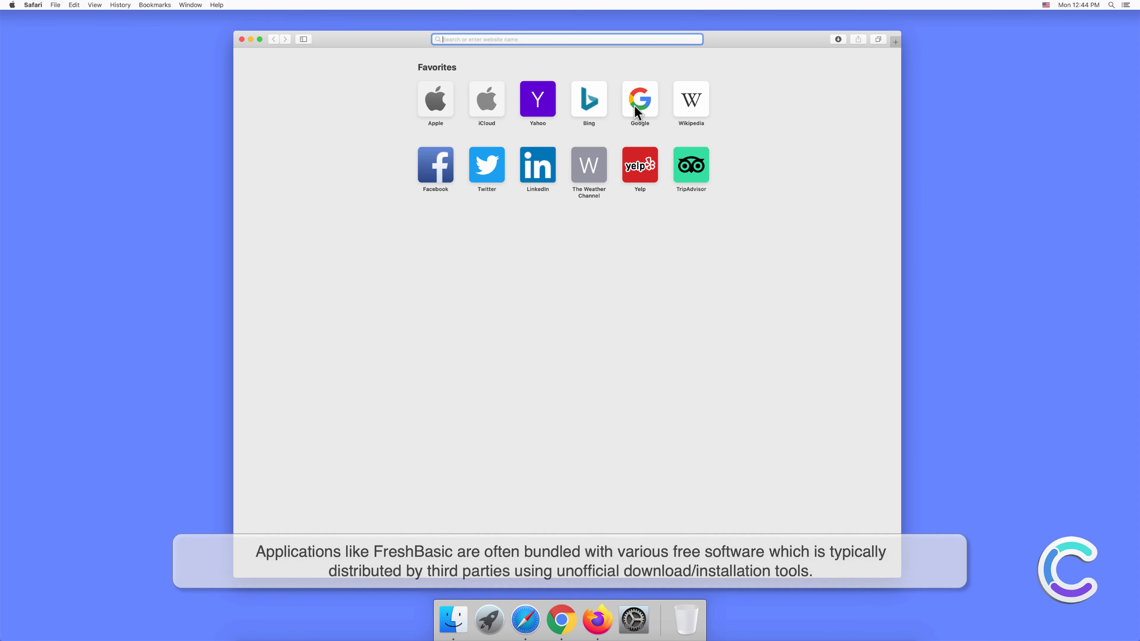
Search Google for 'search e', then check Safari's default search engine setting in Preferences.
{"action": "left_click", "coordinate": [639, 99]}
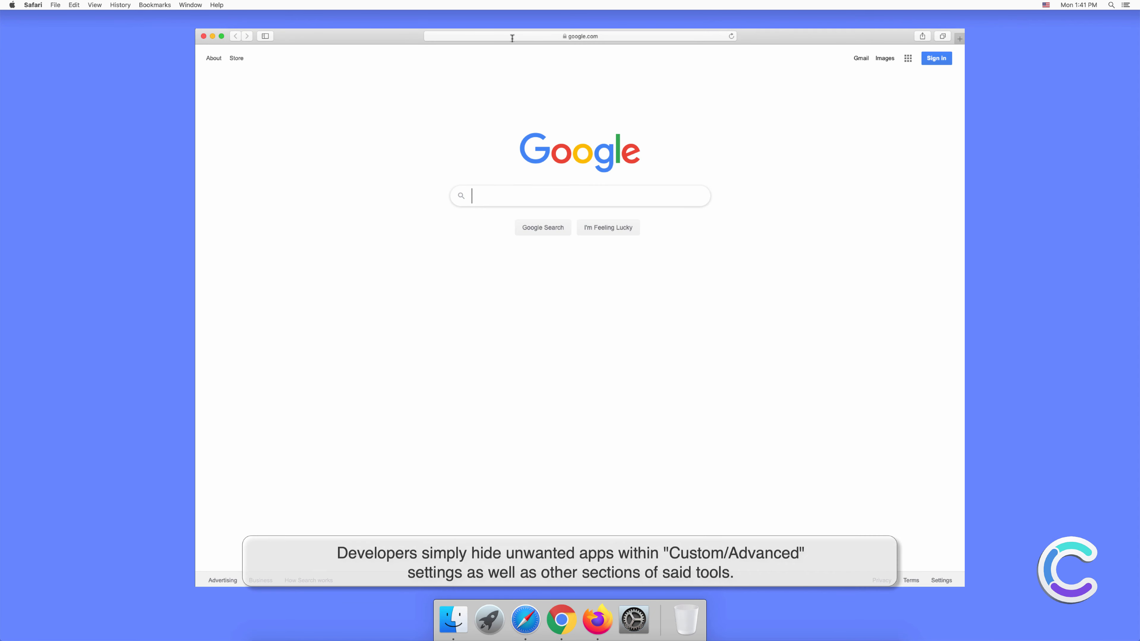
{"action": "type", "text": "search engine test"}
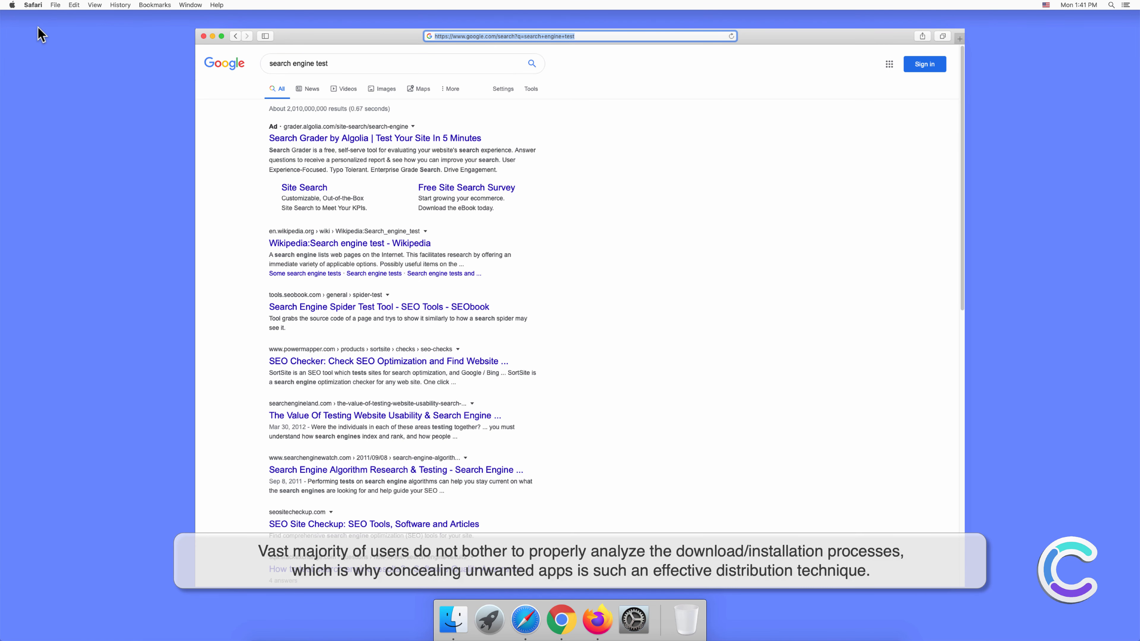
{"action": "left_click", "coordinate": [33, 5]}
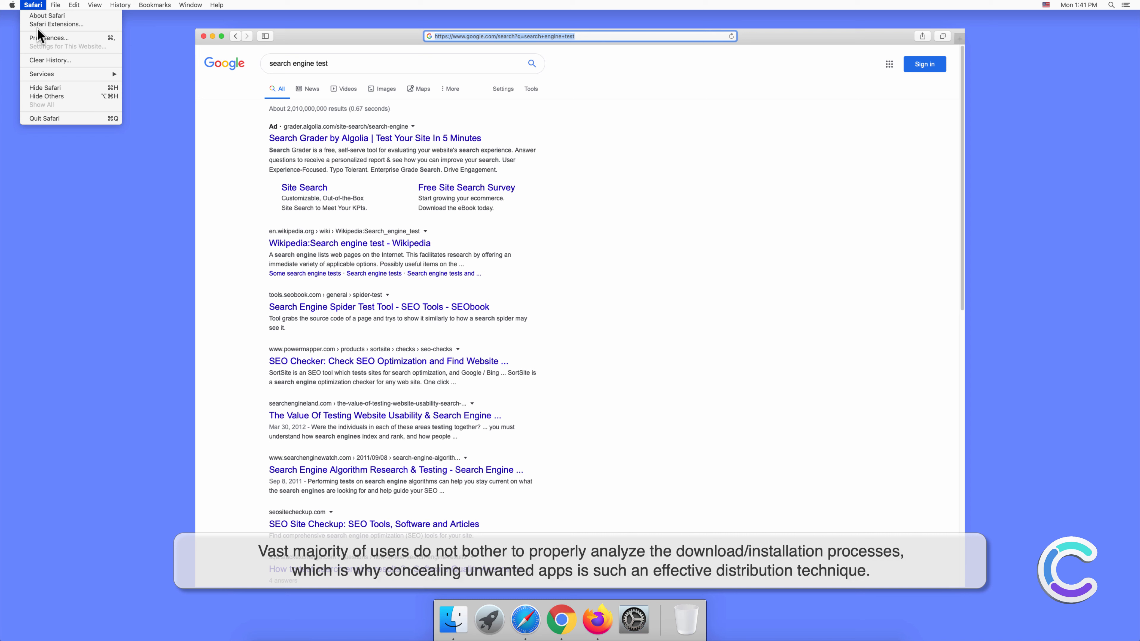
{"action": "left_click", "coordinate": [107, 89]}
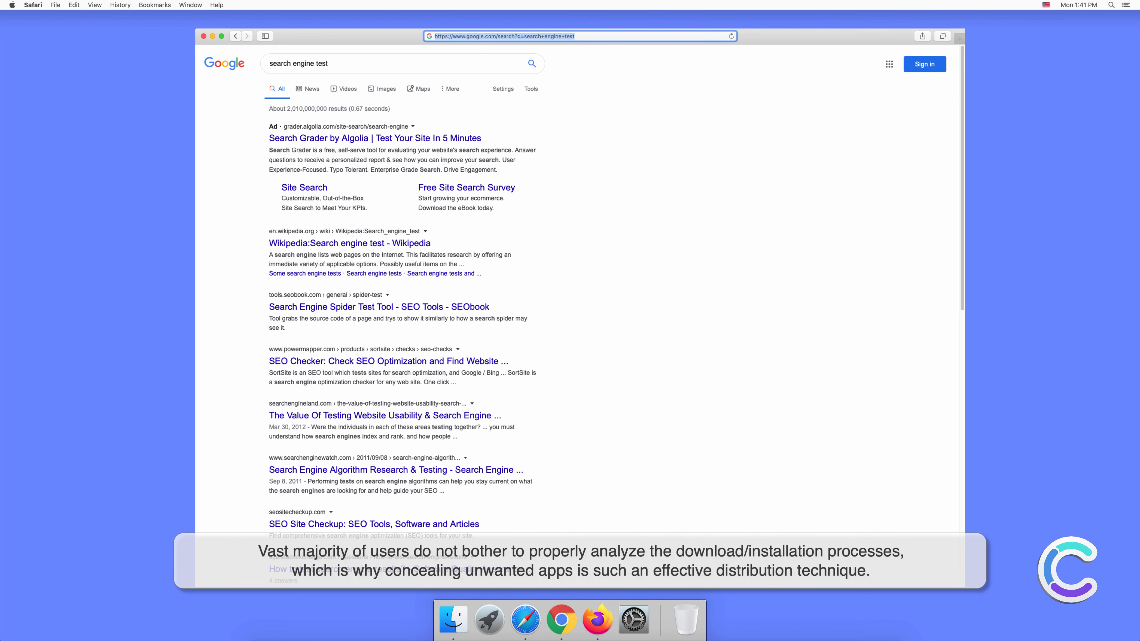
{"action": "left_click", "coordinate": [681, 227]}
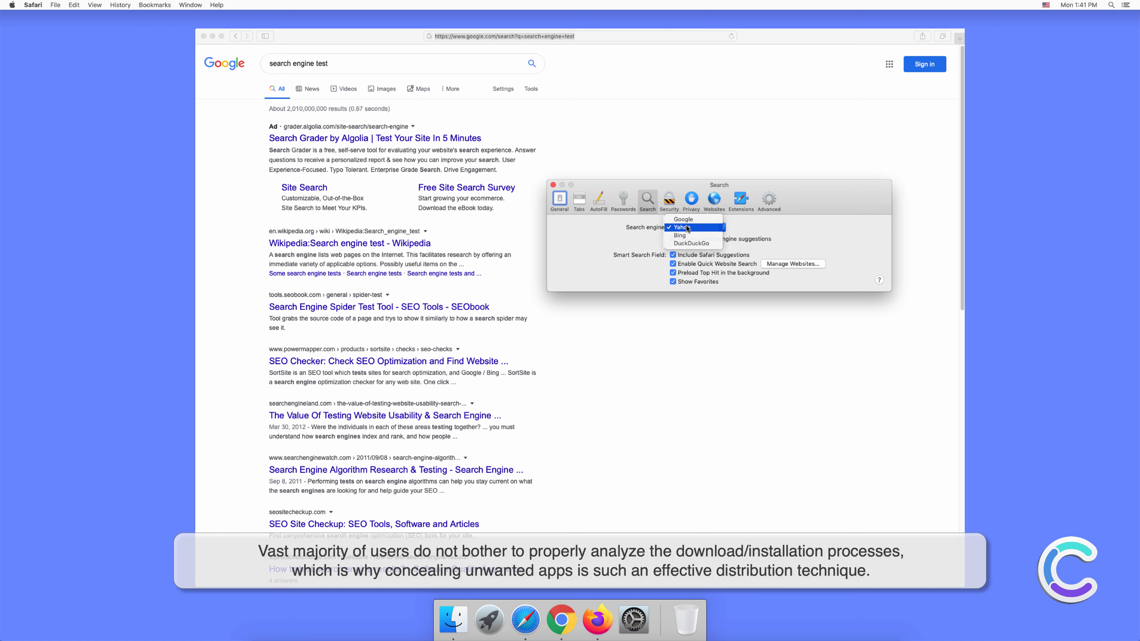
{"action": "left_click", "coordinate": [553, 185]}
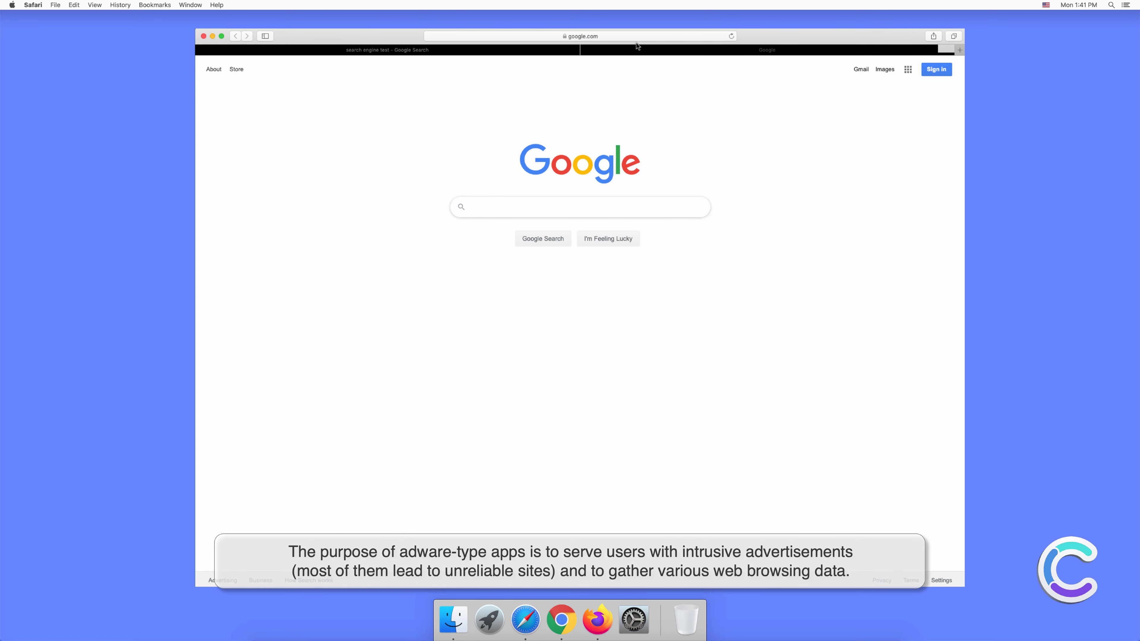
Search for 'testing' in the new tab, then close the Safari window.
{"action": "left_click", "coordinate": [581, 37]}
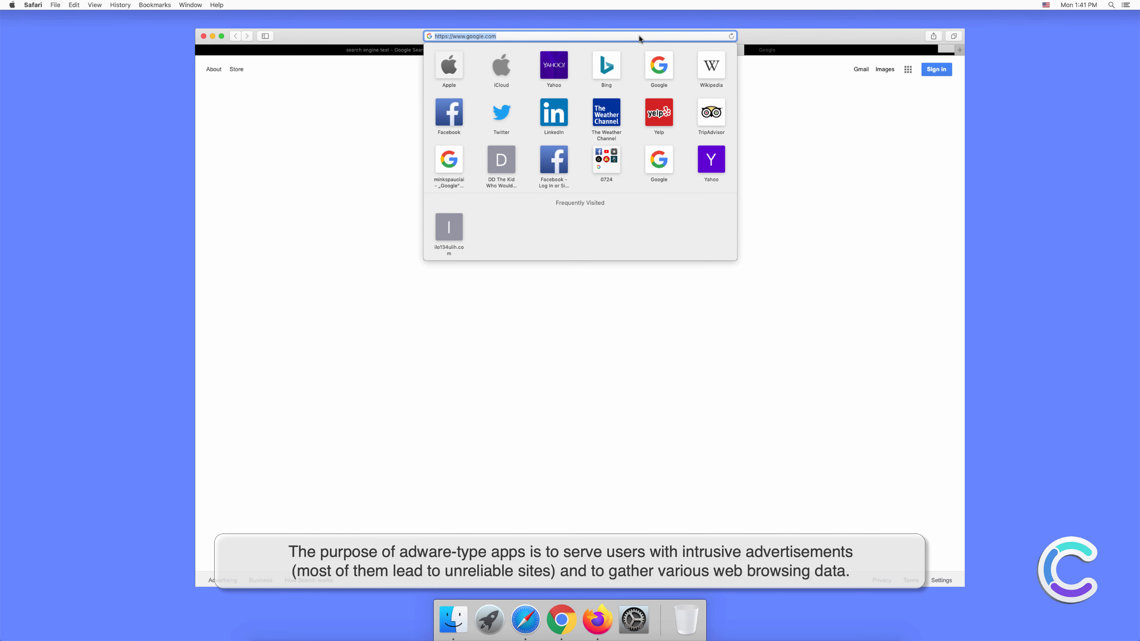
{"action": "type", "text": "testing search engine"}
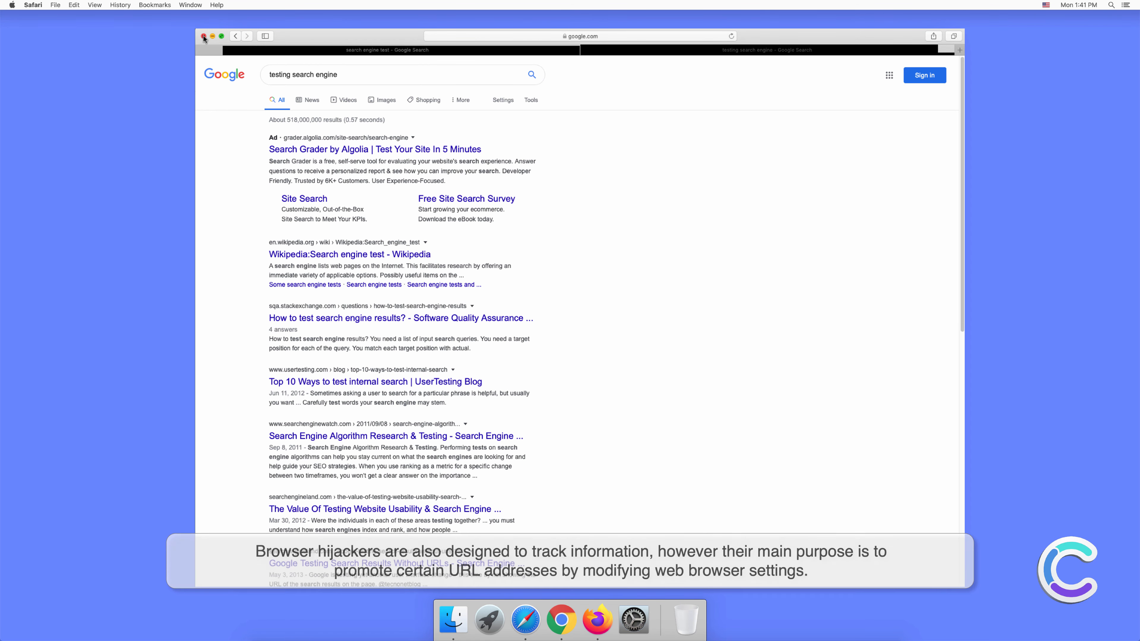
{"action": "left_click", "coordinate": [204, 36]}
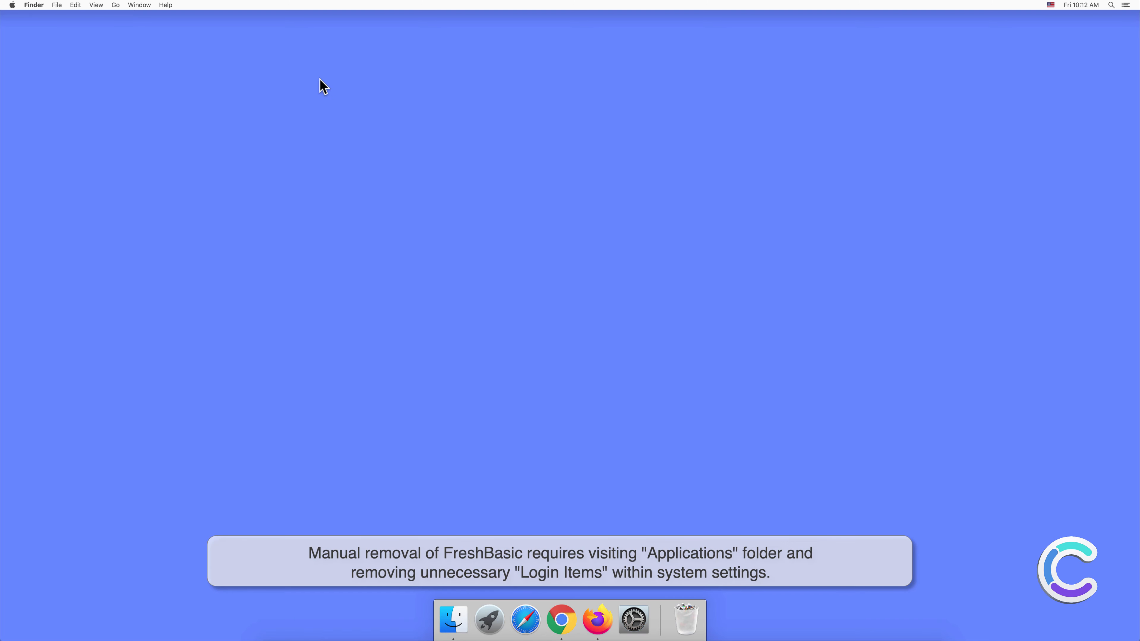
{"action": "mouse_move", "coordinate": [457, 611]}
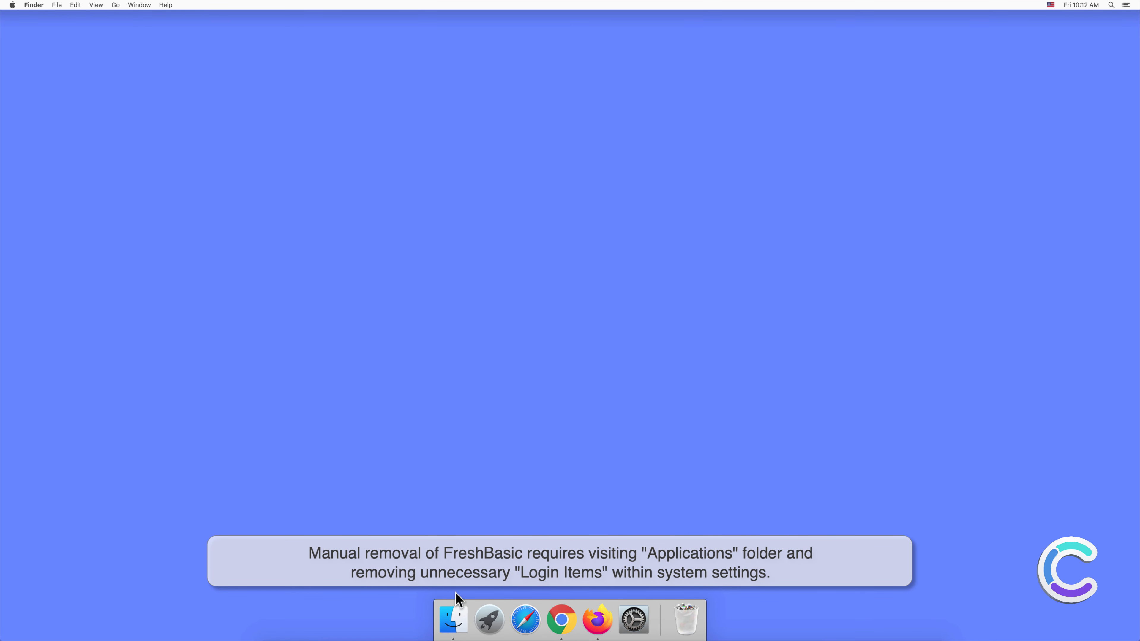
Move FreshBasic from the Applications folder to the Trash and close the Finder window.
{"action": "left_click", "coordinate": [453, 623]}
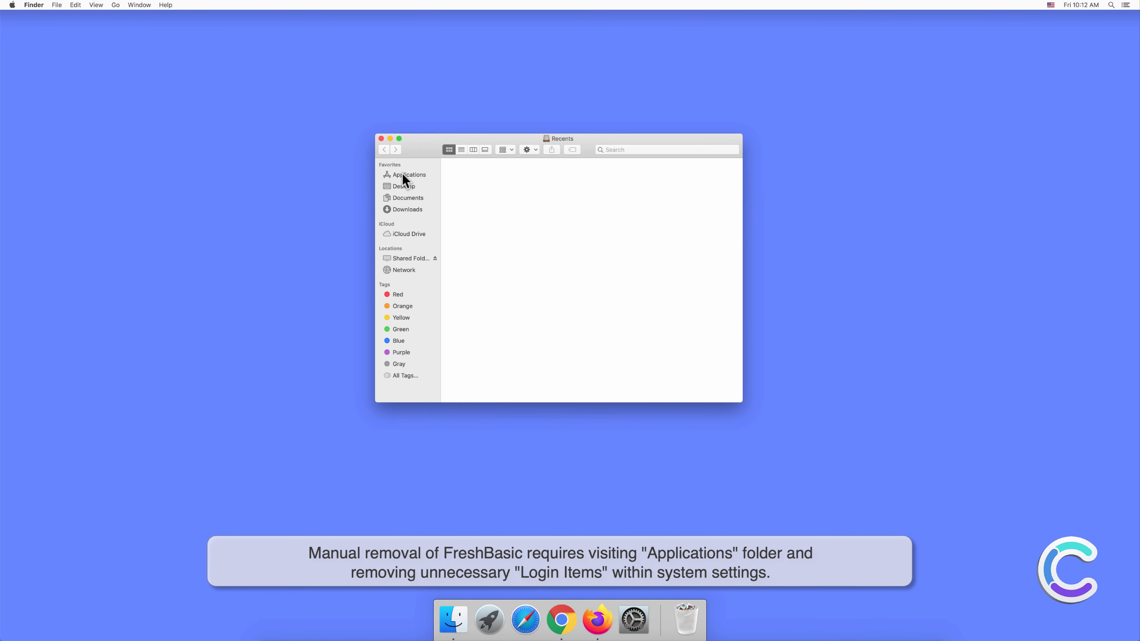
{"action": "left_click", "coordinate": [409, 175]}
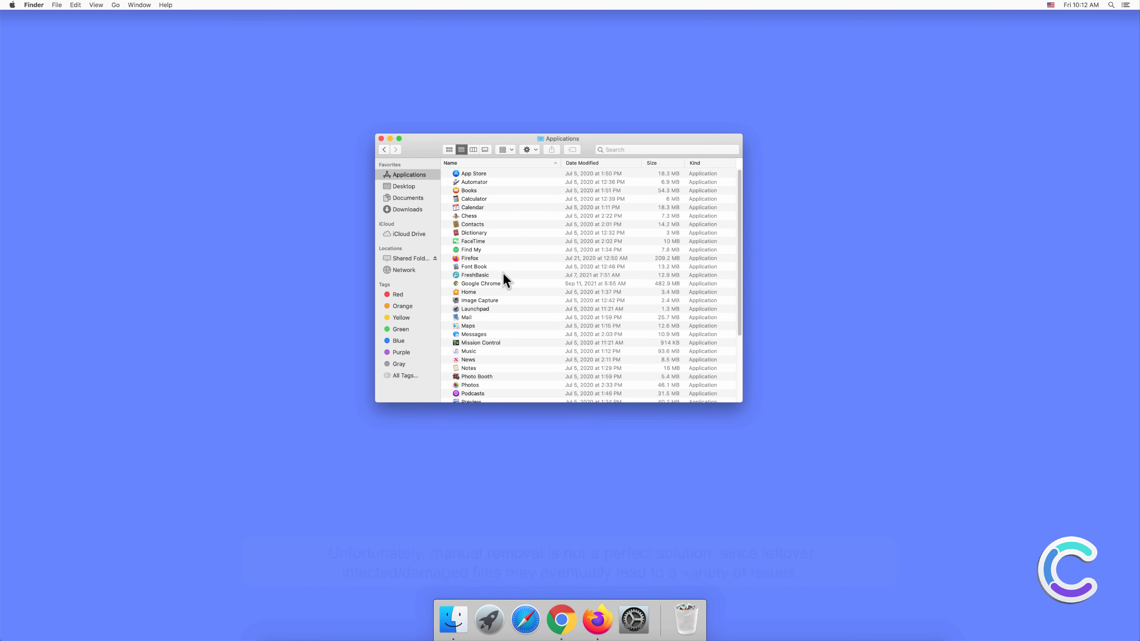
{"action": "right_click", "coordinate": [476, 275]}
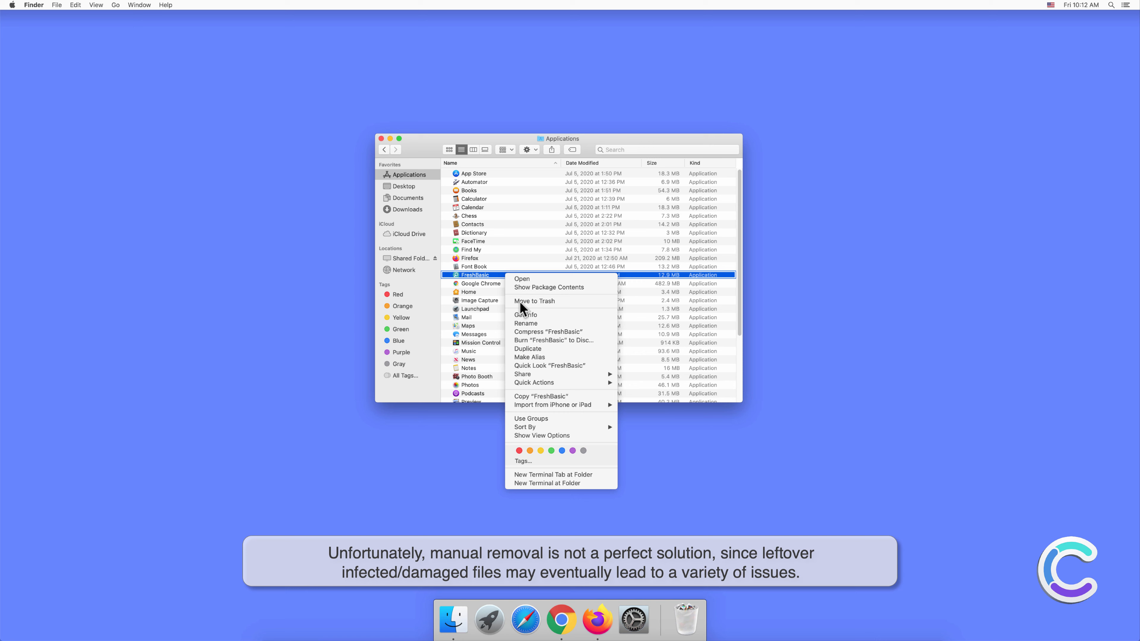
{"action": "left_click", "coordinate": [534, 301]}
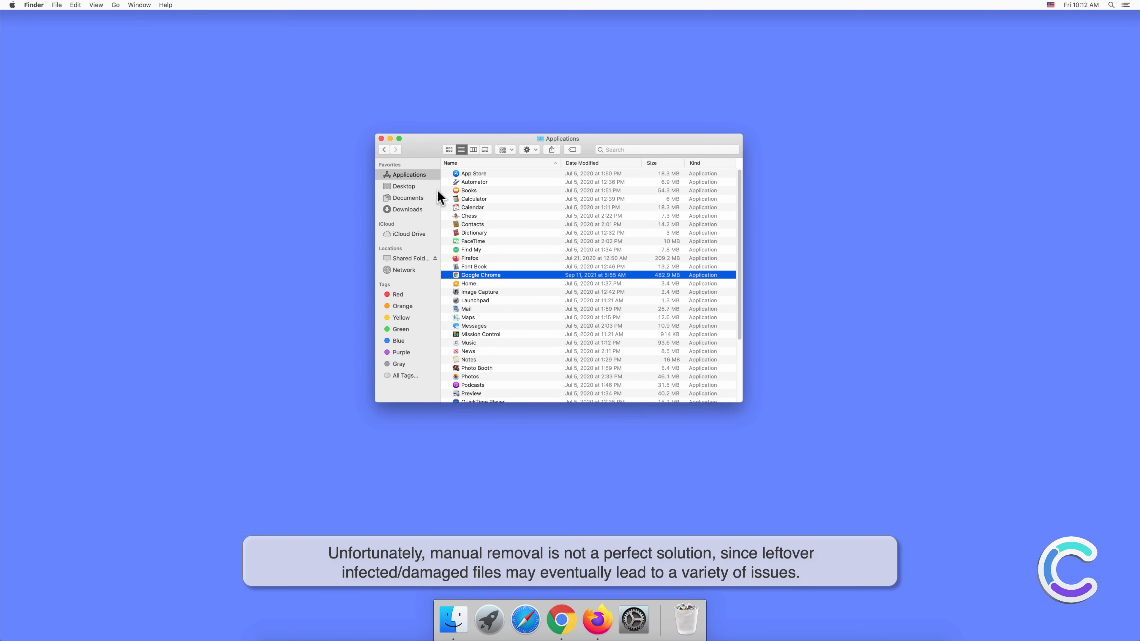
{"action": "left_click", "coordinate": [381, 139]}
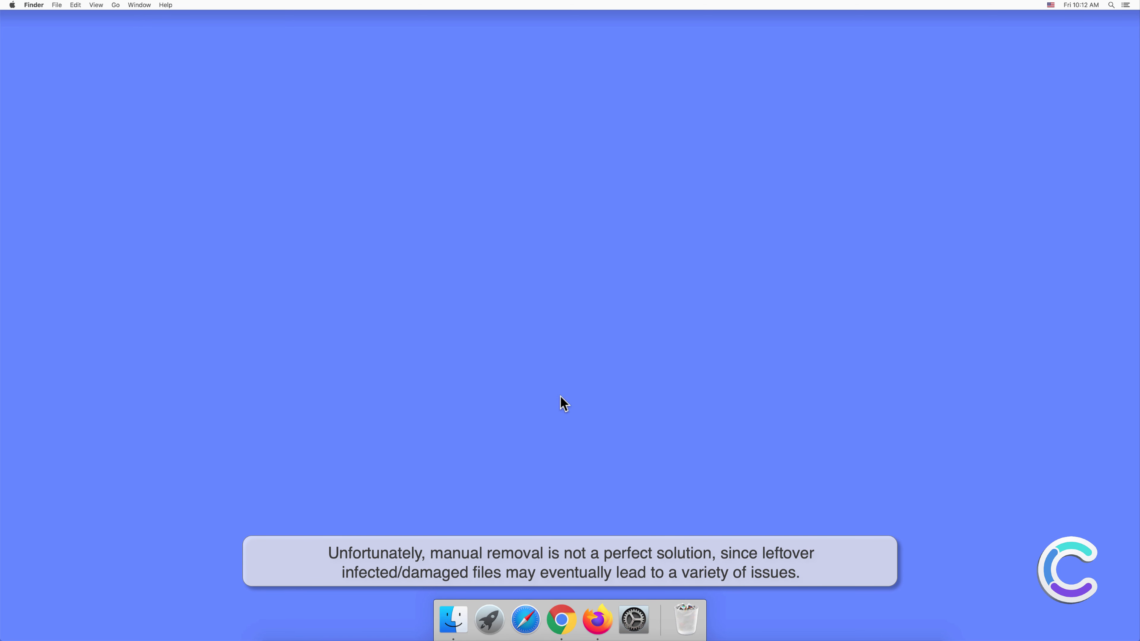
Confirm the Users & Groups Login Items list is empty in System Preferences, then close it.
{"action": "left_click", "coordinate": [633, 620]}
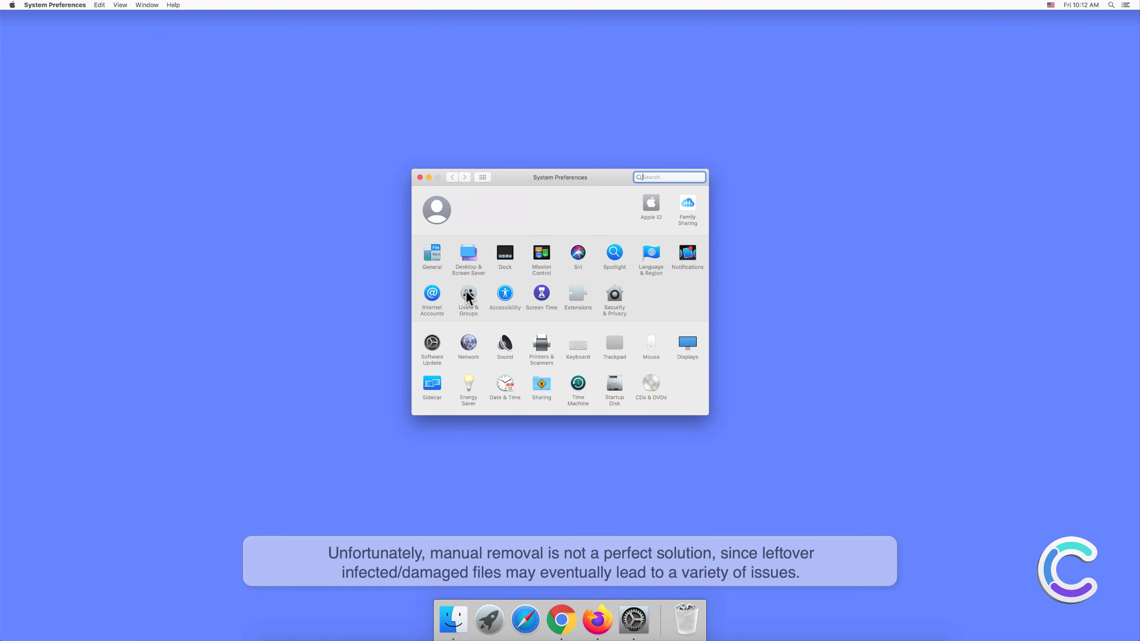
{"action": "left_click", "coordinate": [469, 294]}
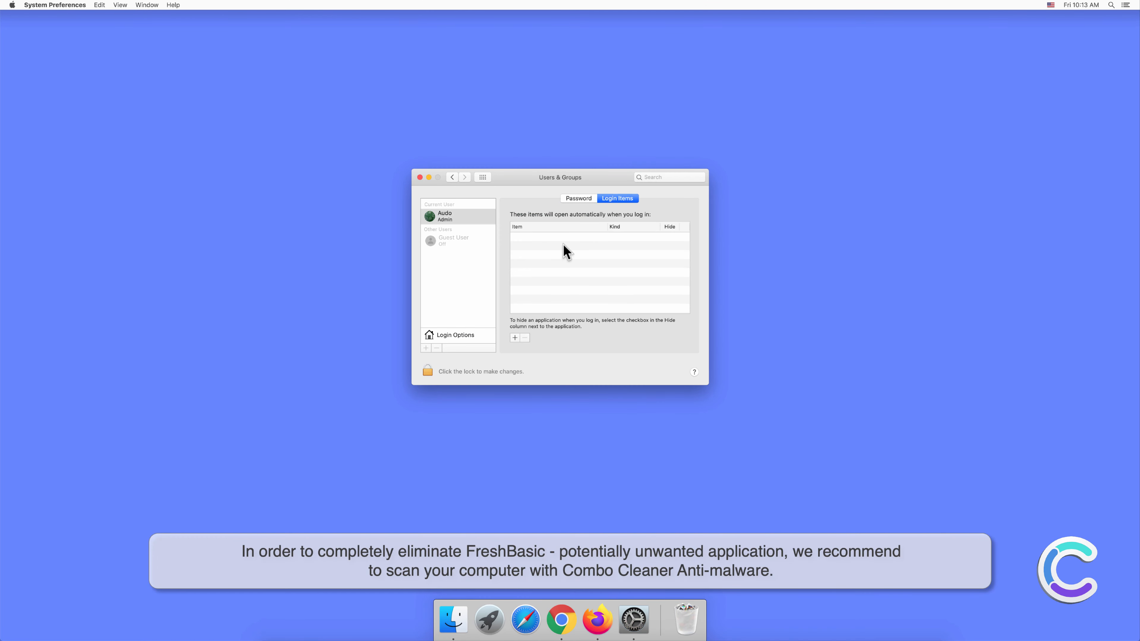
{"action": "left_click", "coordinate": [419, 177]}
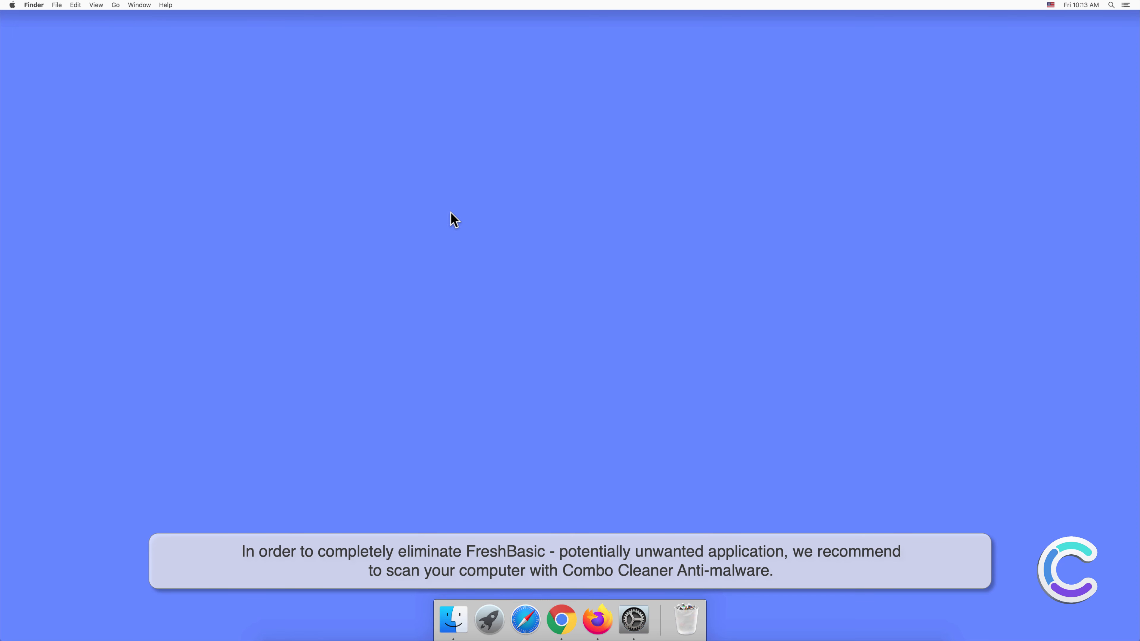
{"action": "mouse_move", "coordinate": [655, 586]}
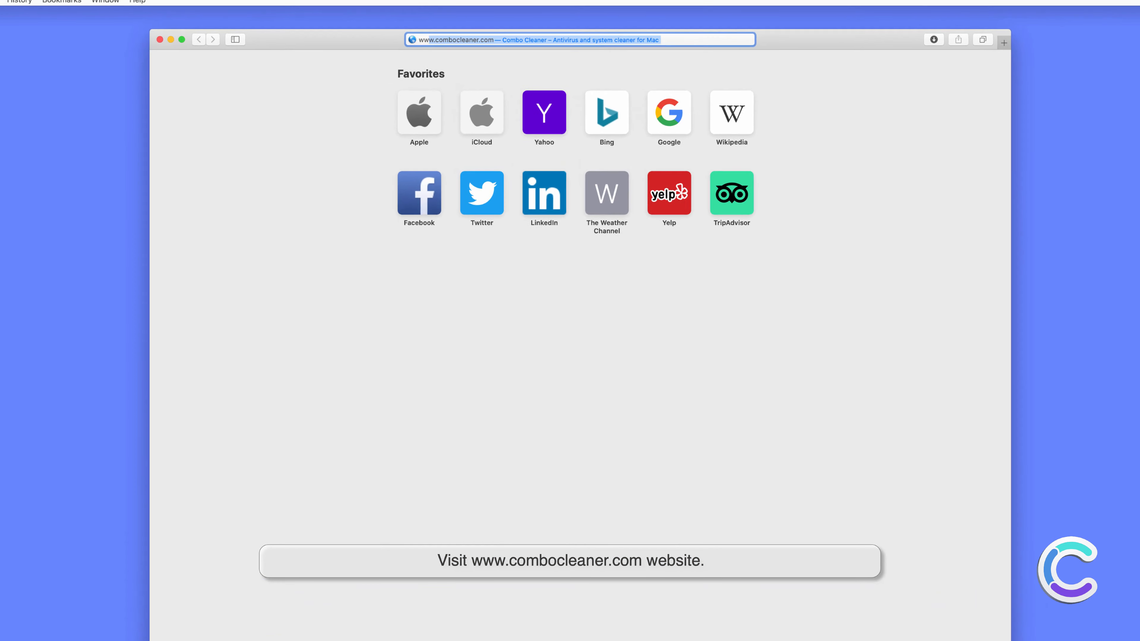
{"action": "left_click", "coordinate": [579, 41]}
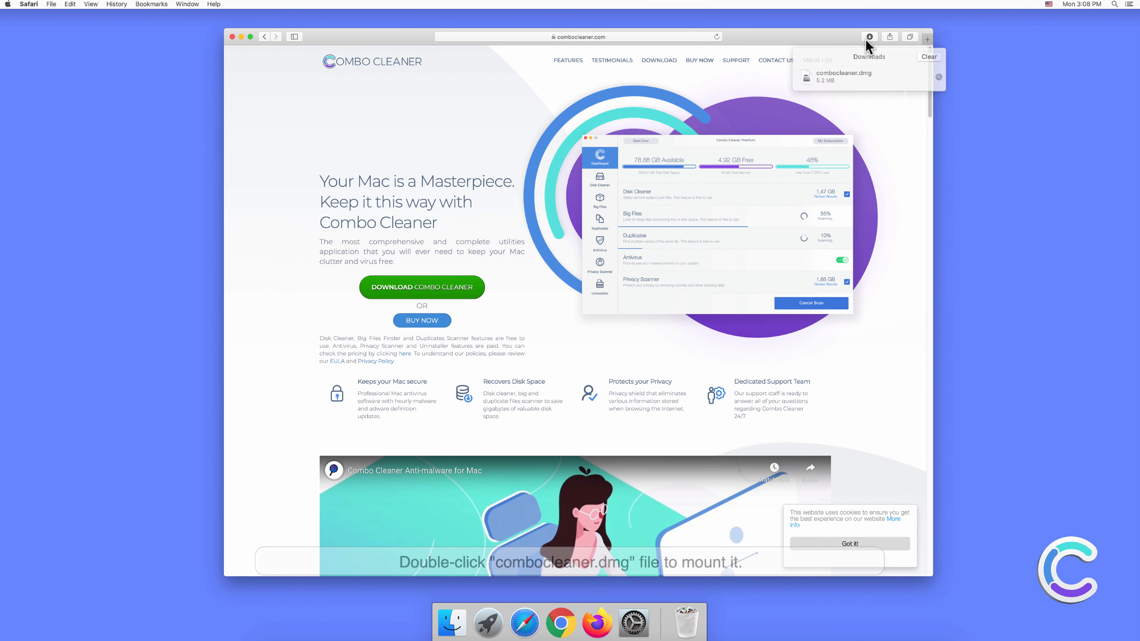
Mount the downloaded combocleaner.dmg and drag Combo Cleaner into Applications.
{"action": "left_click", "coordinate": [855, 76]}
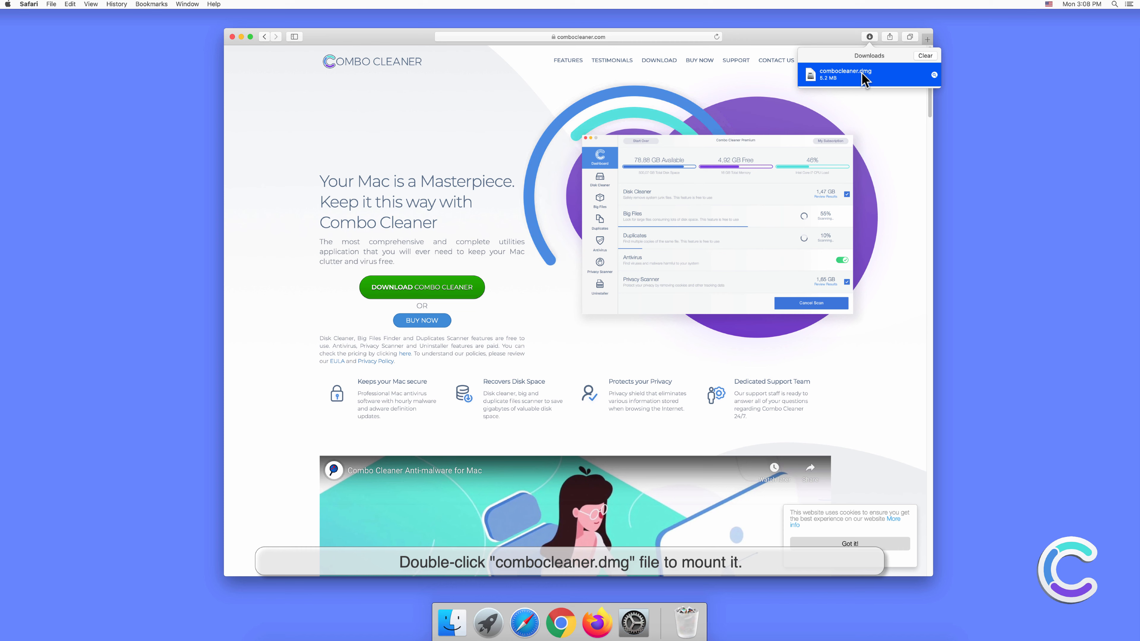
{"action": "double_click", "coordinate": [855, 75]}
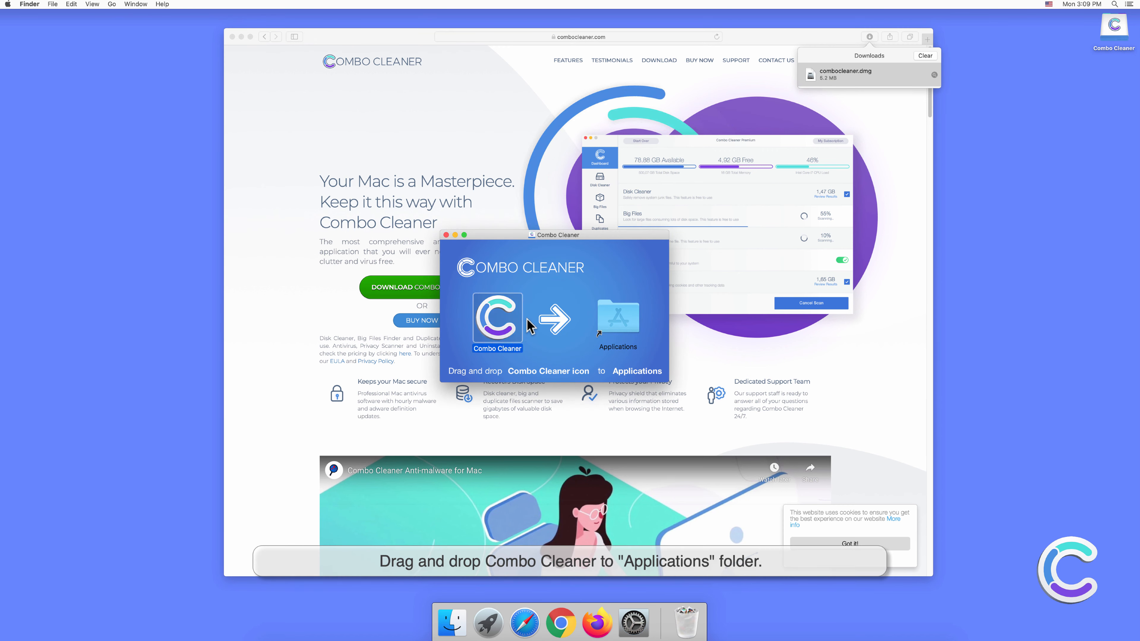
{"action": "left_click_drag", "start_coordinate": [496, 322], "coordinate": [617, 322]}
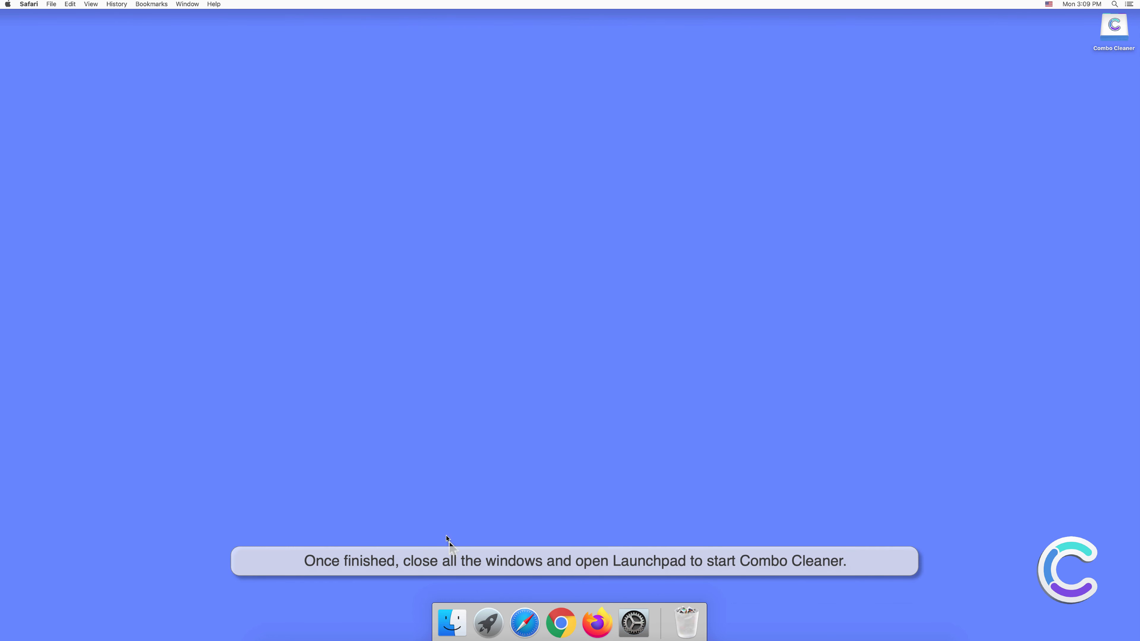
{"action": "mouse_move", "coordinate": [487, 625]}
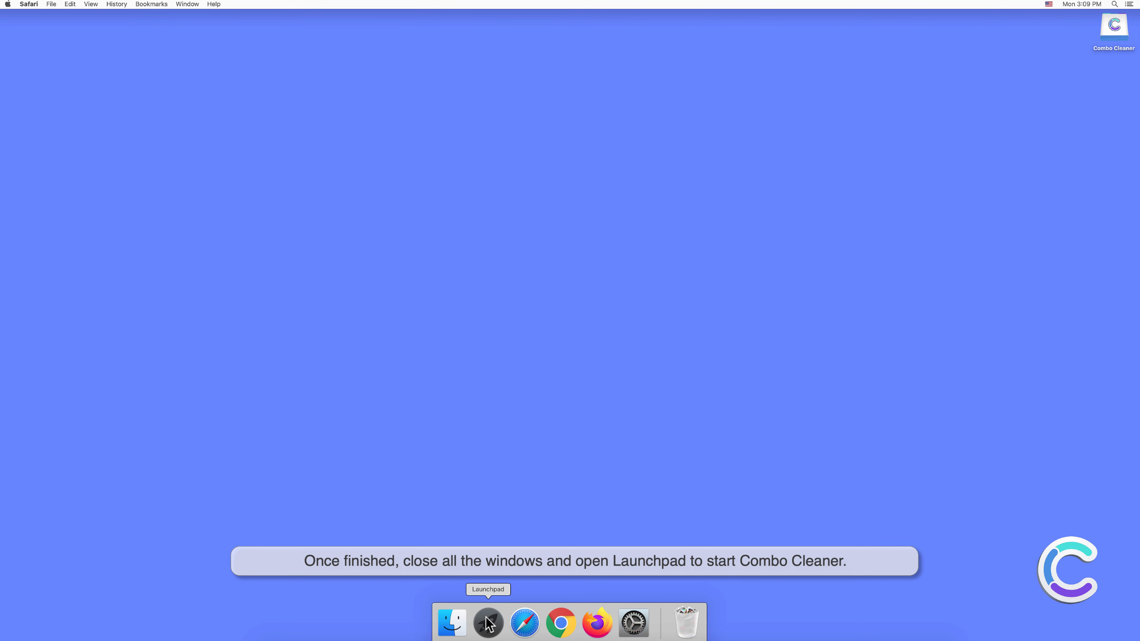
Start Combo Cleaner from Launchpad, allowing the internet-downloaded app to open.
{"action": "left_click", "coordinate": [488, 624]}
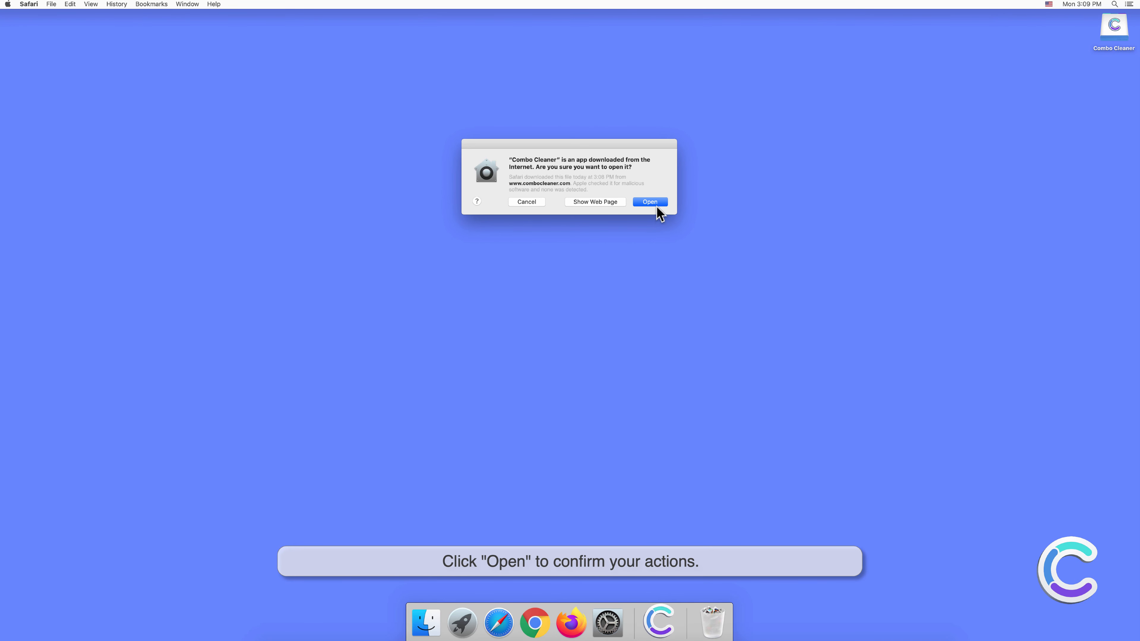
{"action": "left_click", "coordinate": [650, 202]}
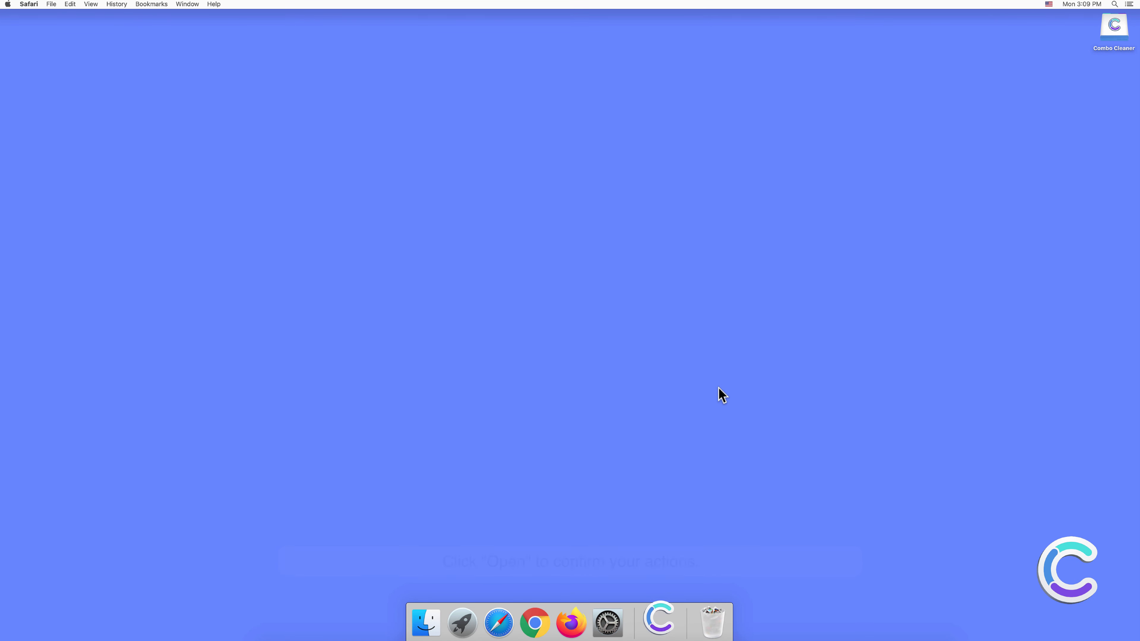
{"action": "left_click", "coordinate": [658, 625]}
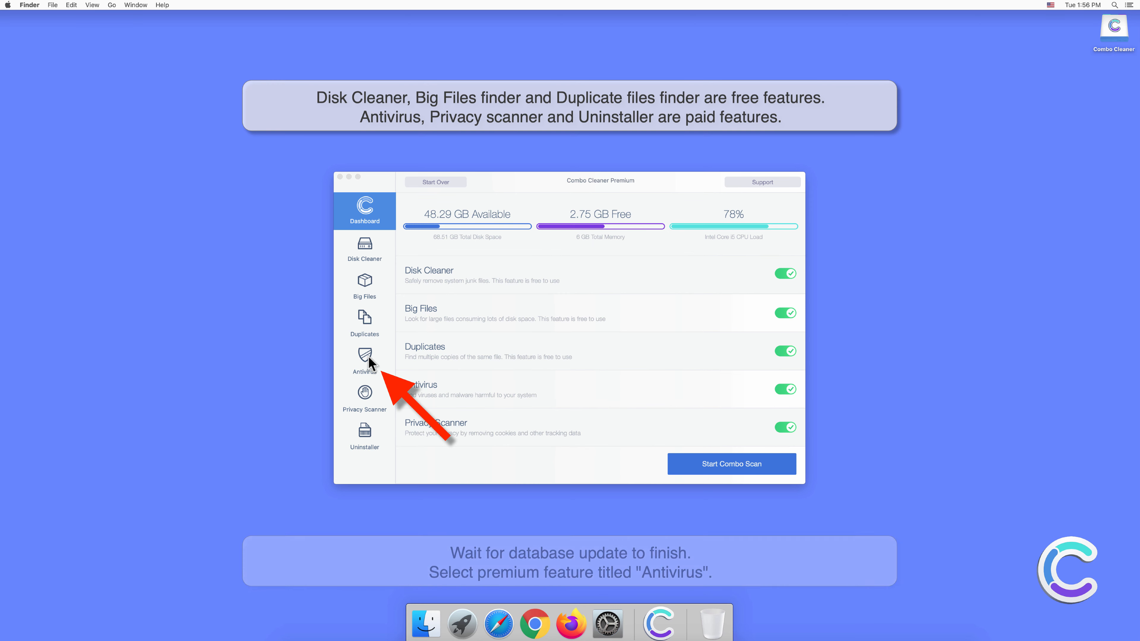
Start a Full Scan from Combo Cleaner's Antivirus feature.
{"action": "left_click", "coordinate": [365, 361]}
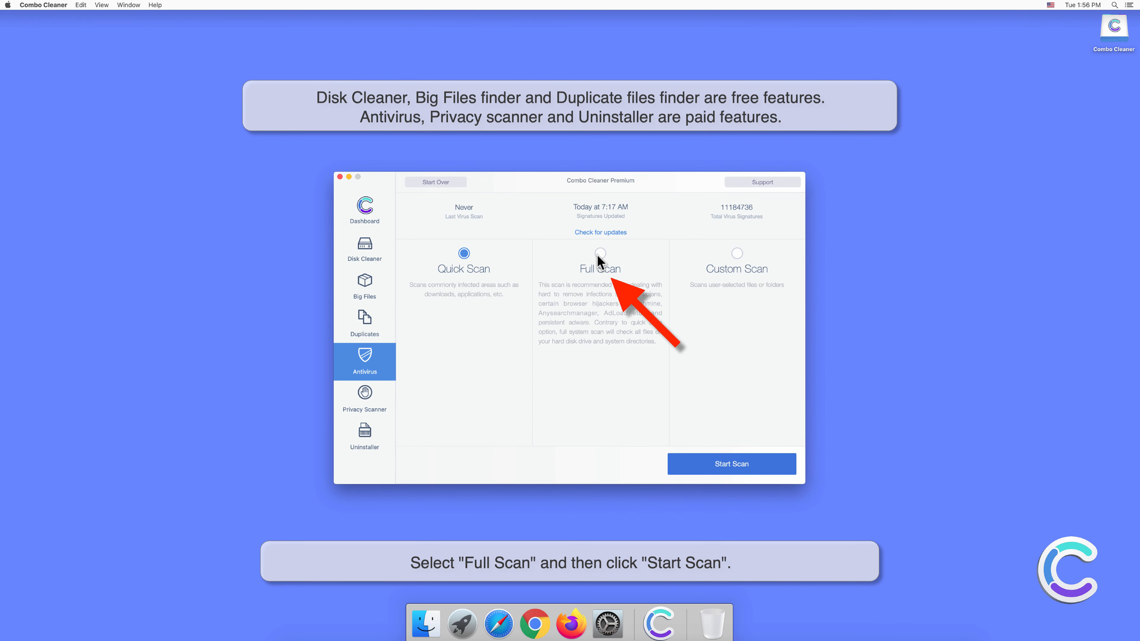
{"action": "left_click", "coordinate": [732, 465]}
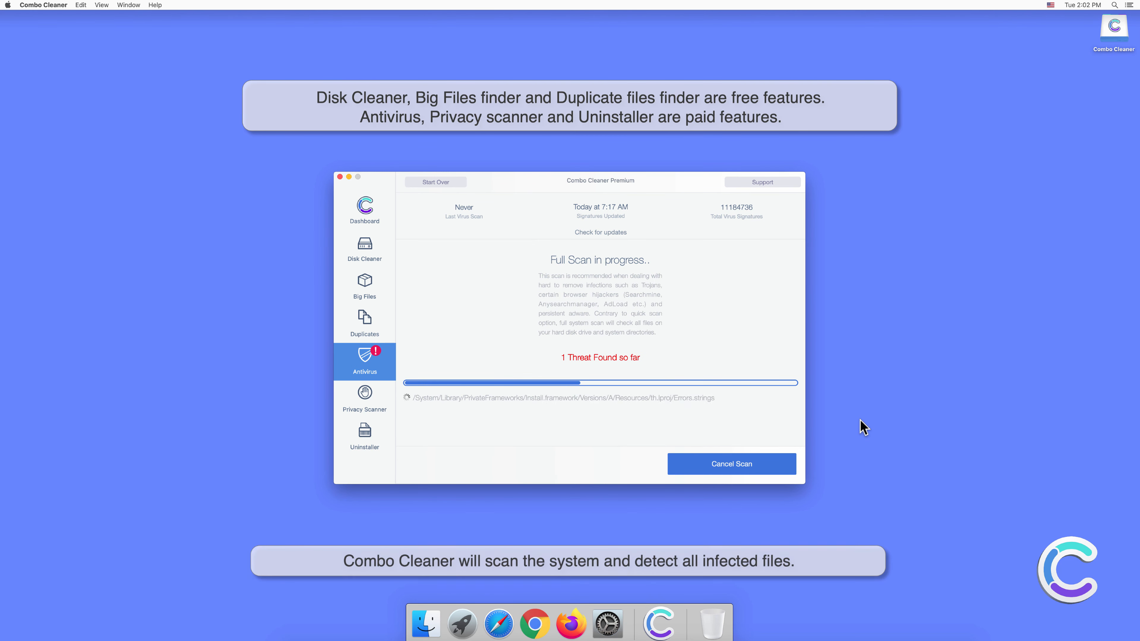
{"action": "mouse_move", "coordinate": [858, 559]}
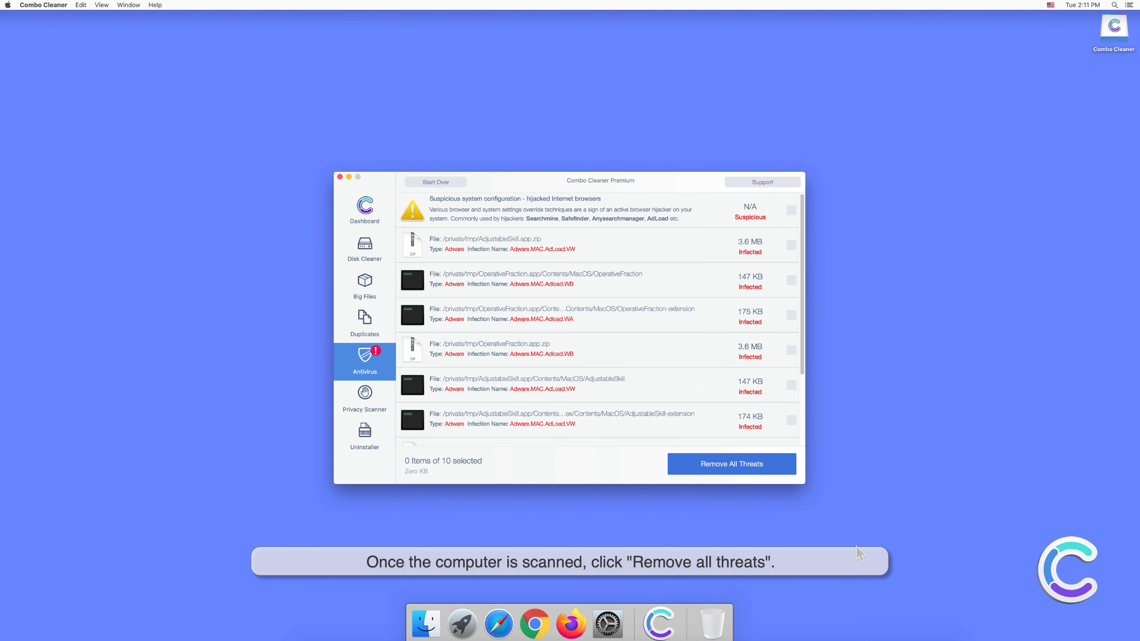
Remove all detected threats with the administrator password and agree to restart now.
{"action": "left_click", "coordinate": [731, 465]}
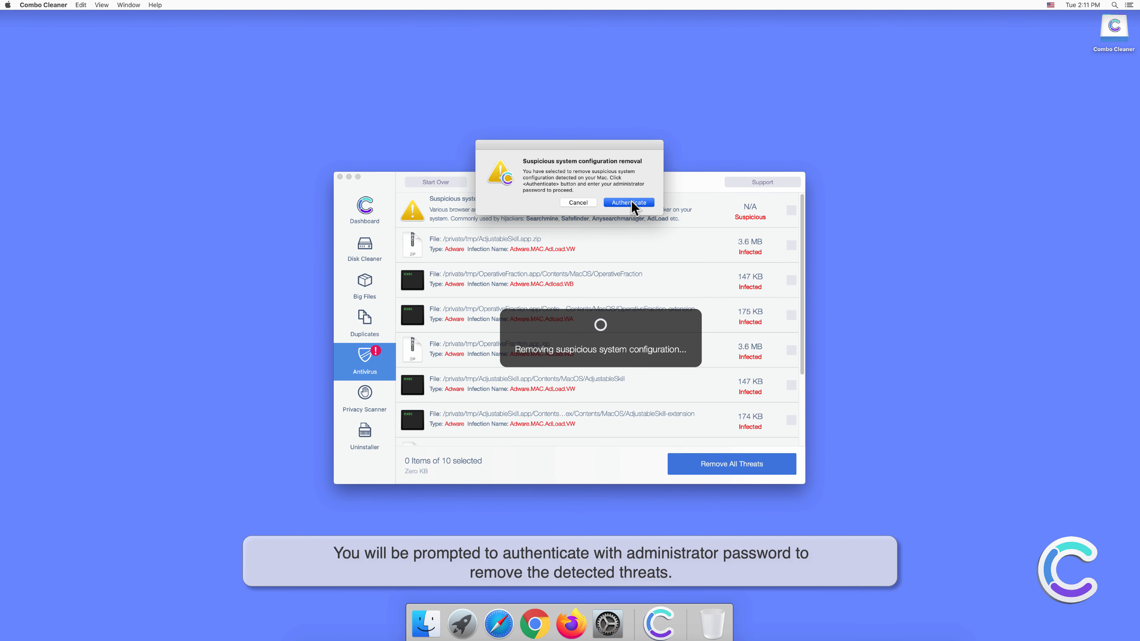
{"action": "left_click", "coordinate": [629, 202]}
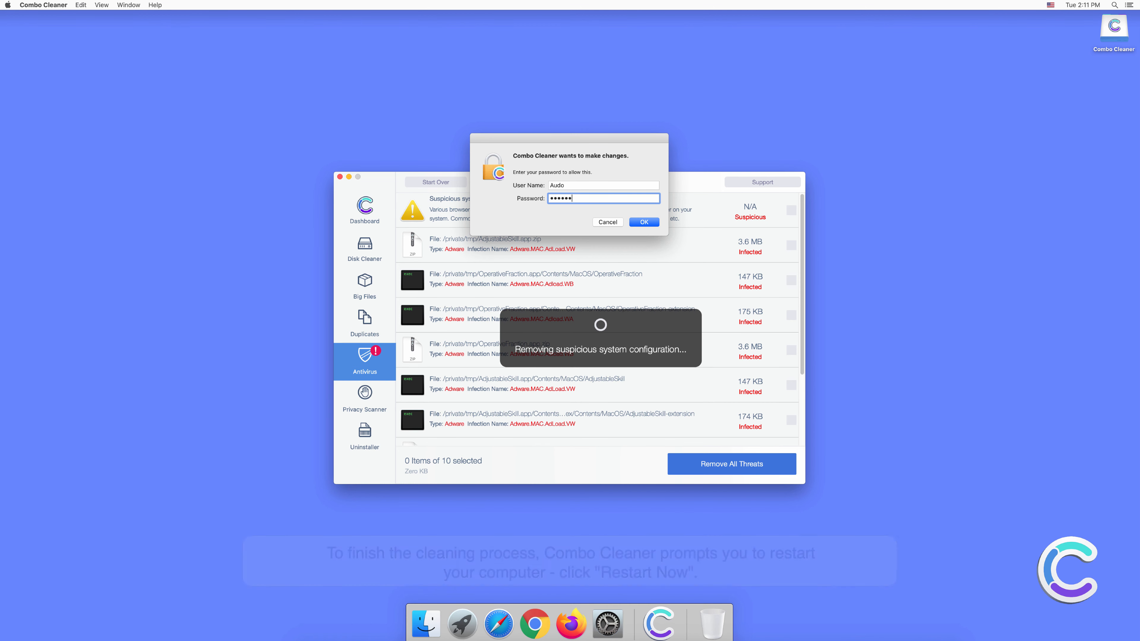
{"action": "left_click", "coordinate": [644, 222]}
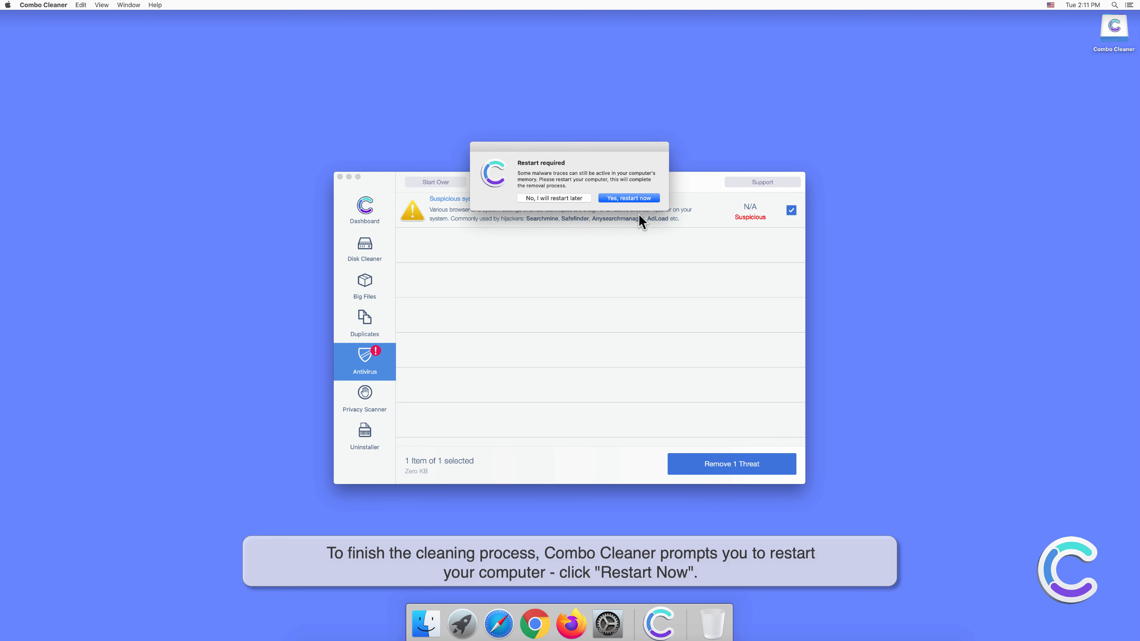
{"action": "left_click", "coordinate": [629, 198]}
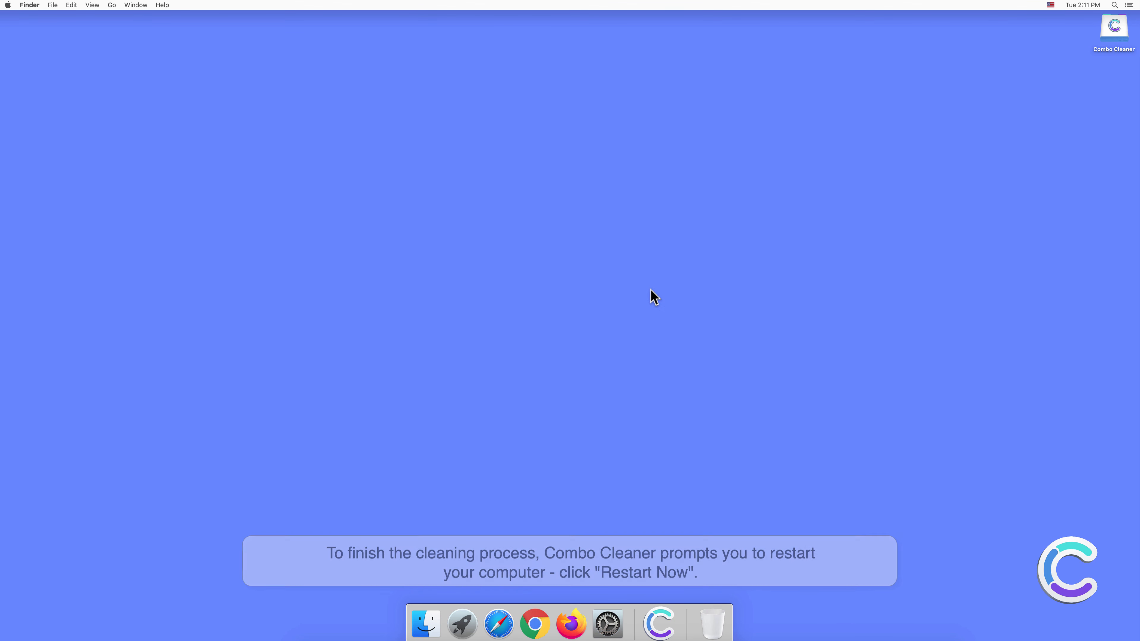